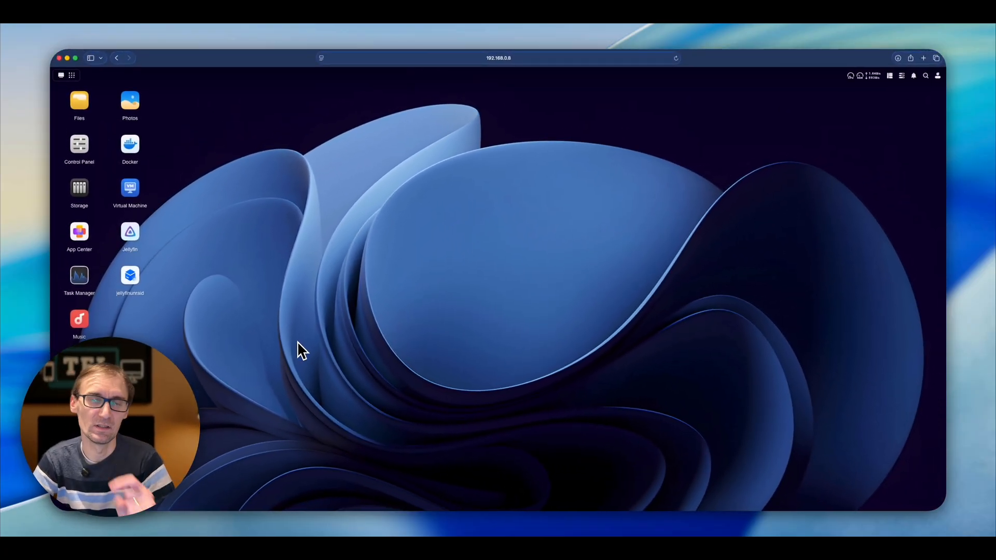
mouse_move(606, 153)
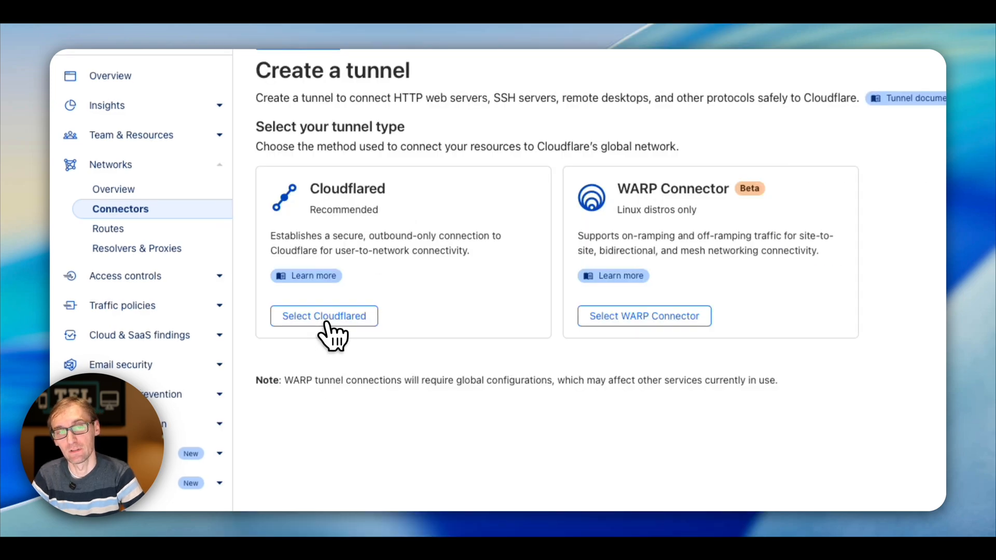
Save a Cloudflared tunnel named 'test' and copy its Docker connector command
left_click(324, 315)
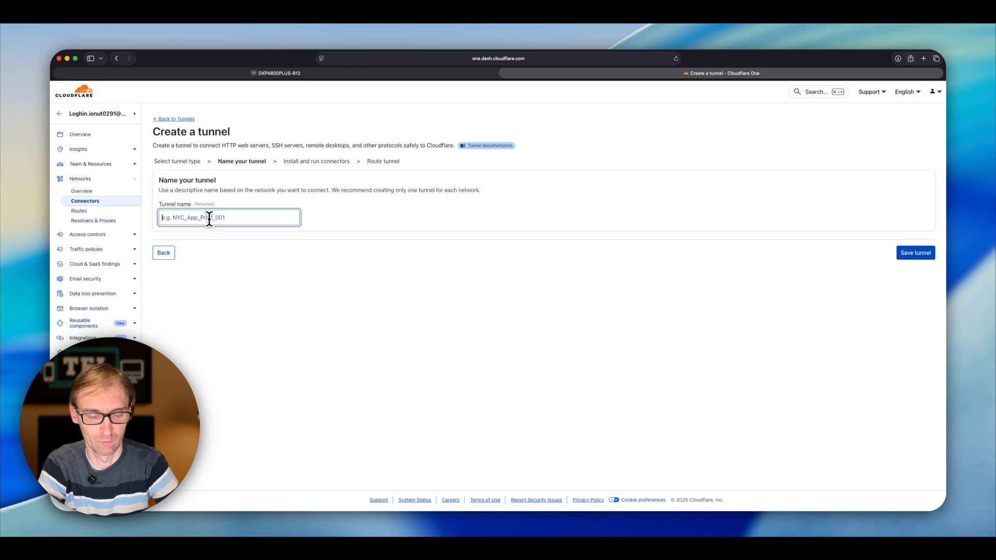
type("test")
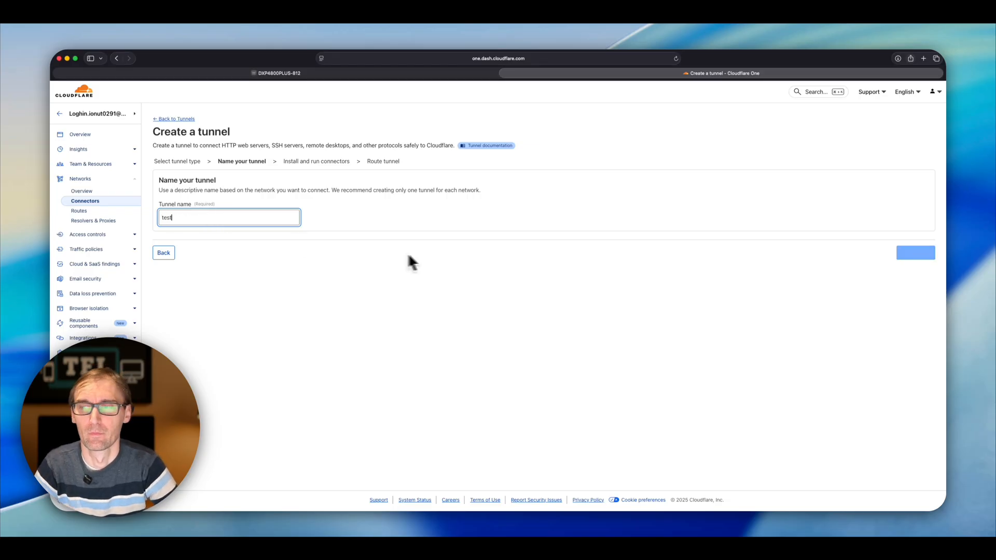
left_click(915, 252)
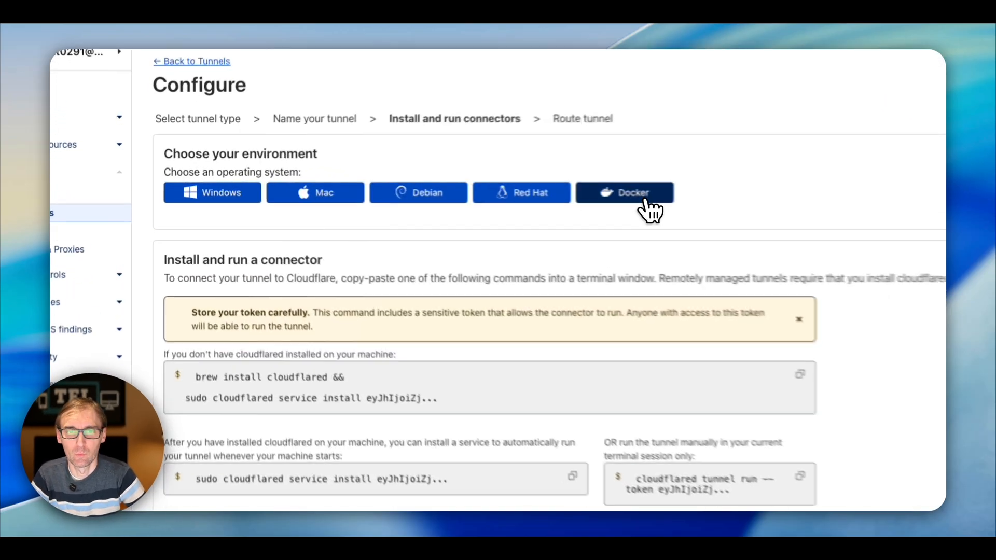
left_click(624, 193)
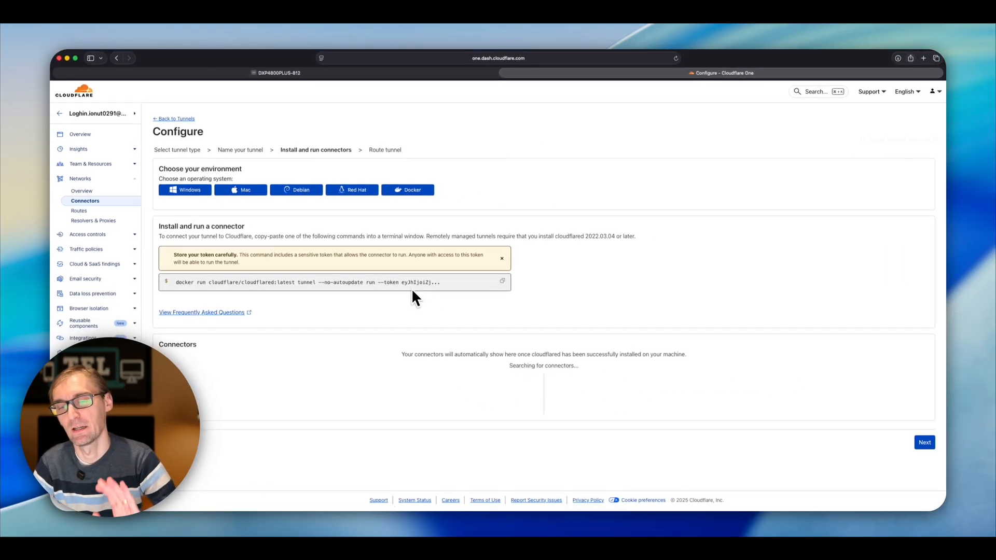
left_click(278, 72)
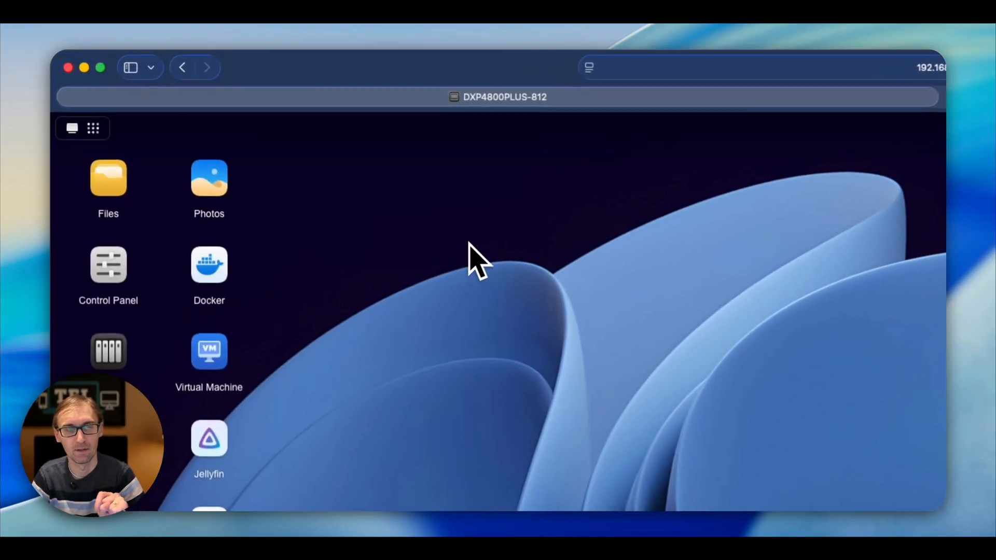
Create a new Docker project named 'cloudflare' on the NAS
left_click(209, 265)
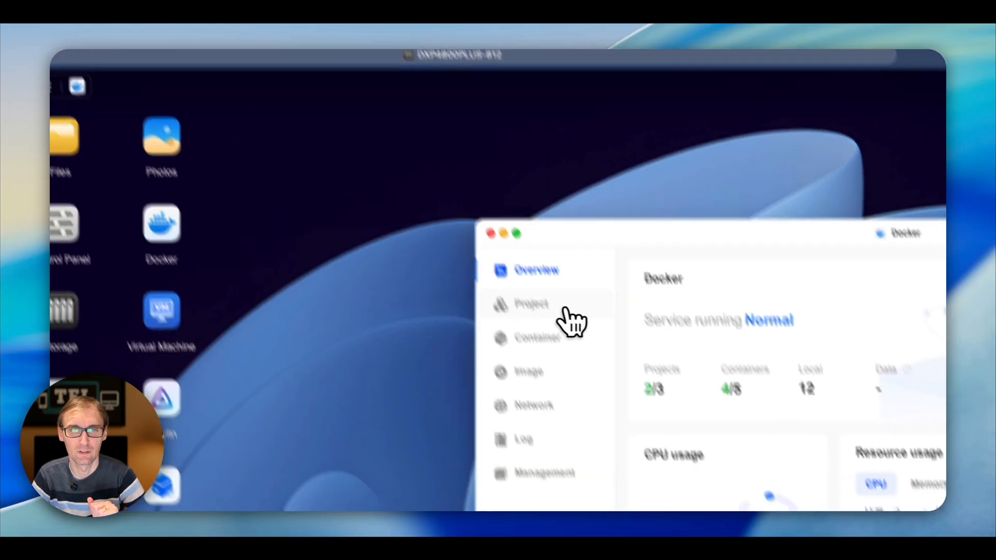
left_click(531, 304)
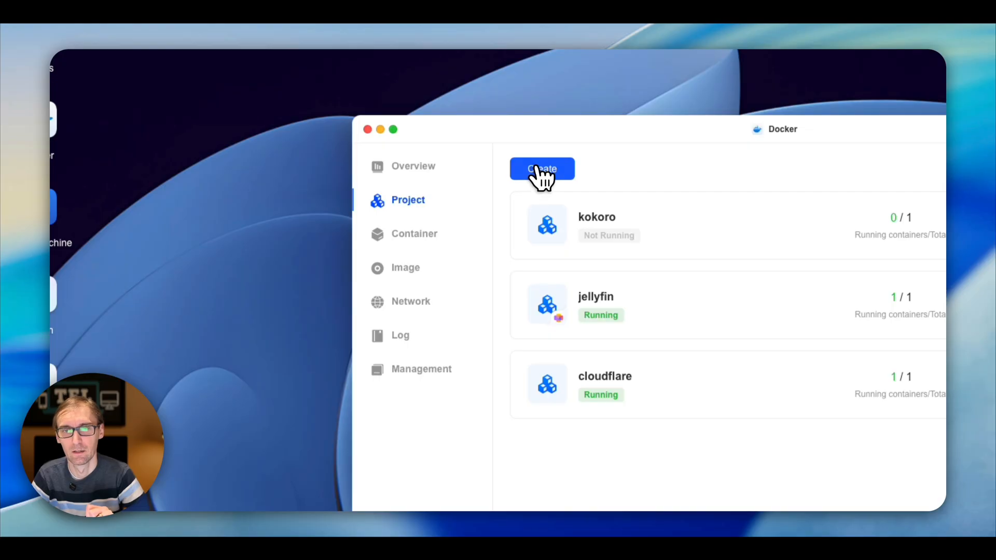
left_click(541, 168)
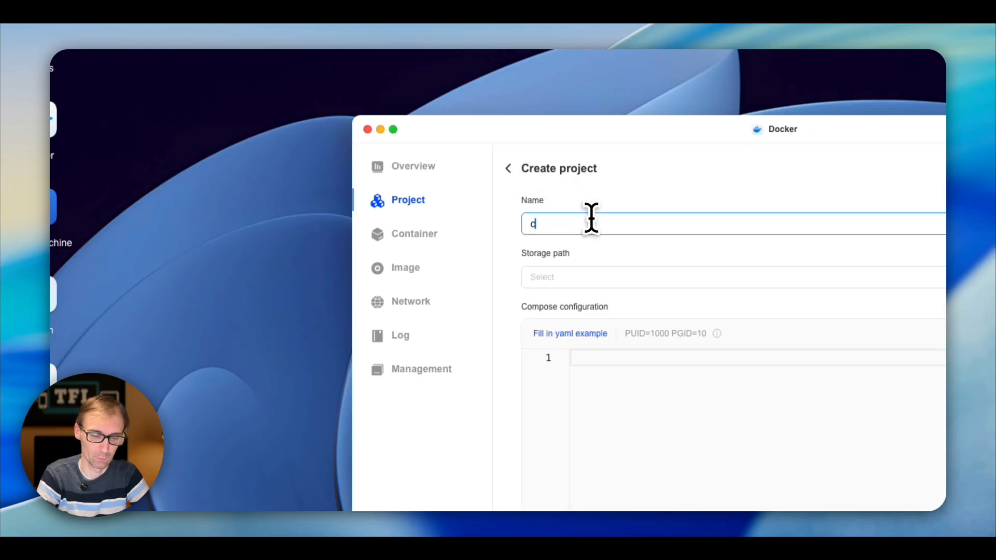
type("cloudflare:")
type("command:")
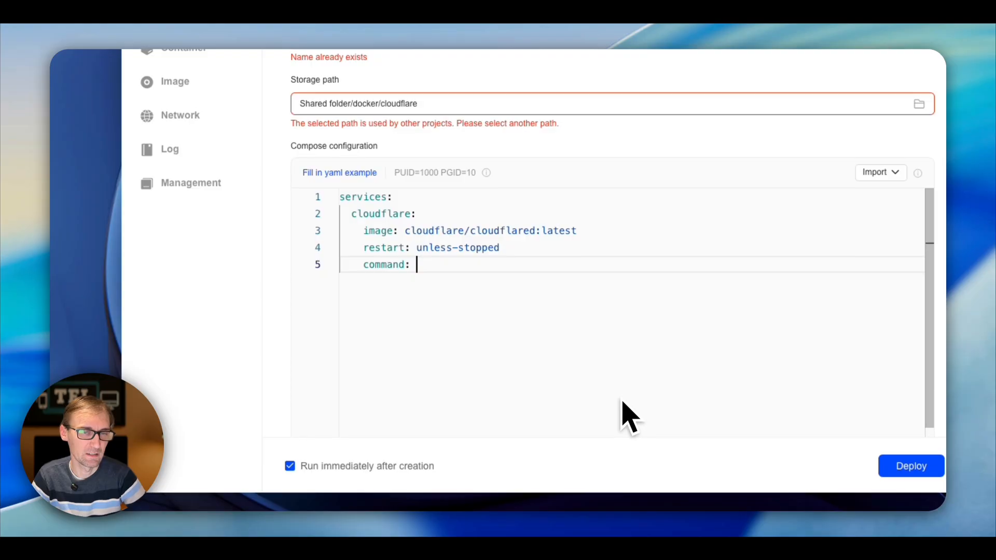
mouse_move(371, 231)
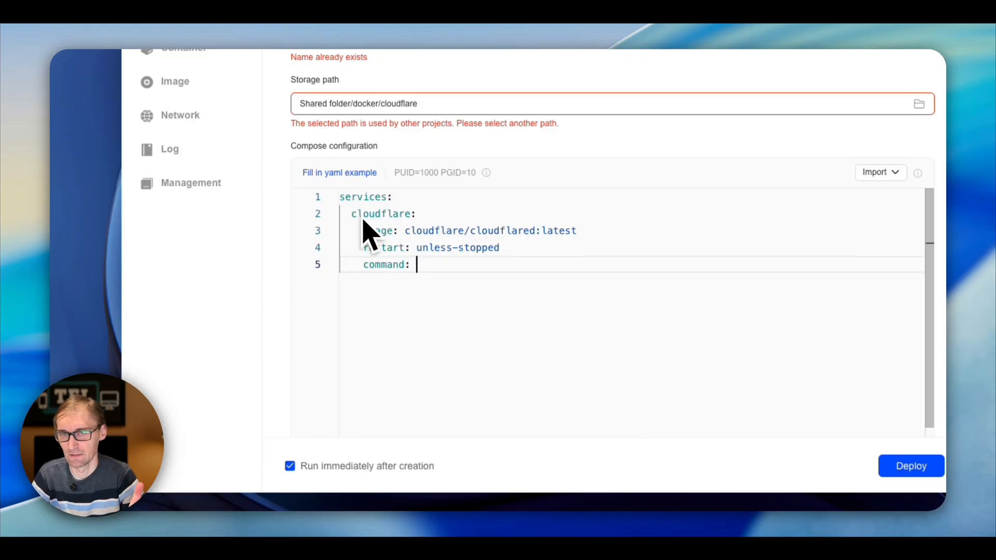
mouse_move(619, 273)
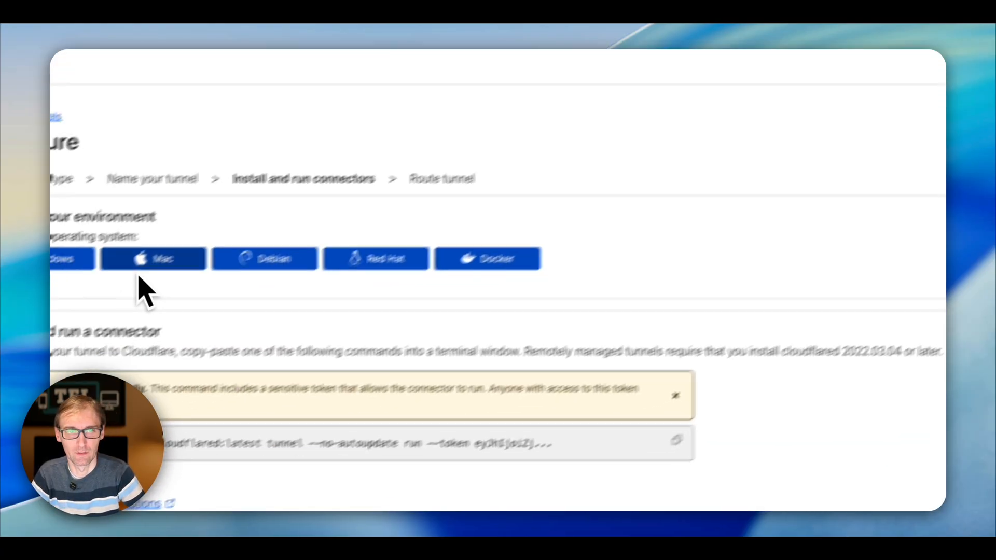
Paste the tunnel run command with token into the compose file and deploy the cloudflare project
left_click(676, 440)
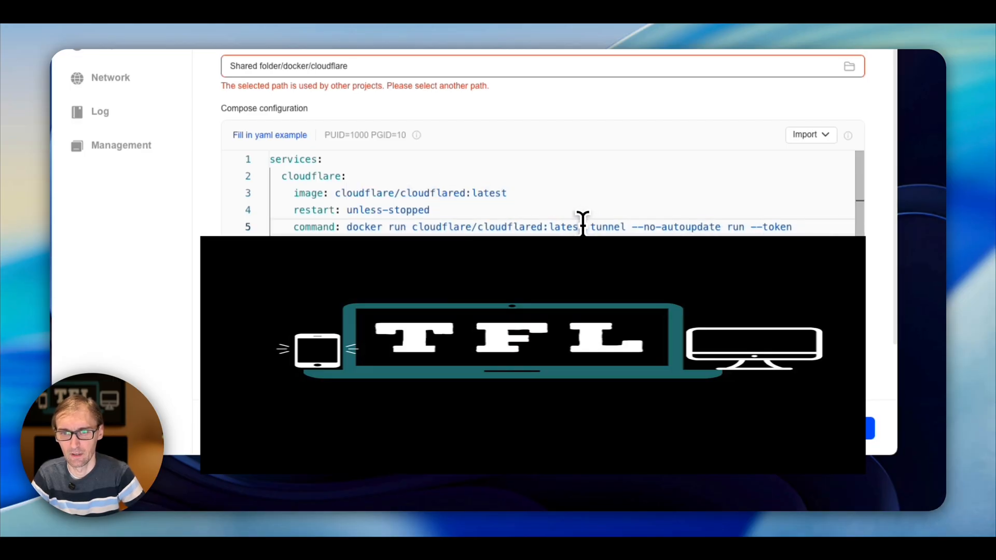
double_click(499, 227)
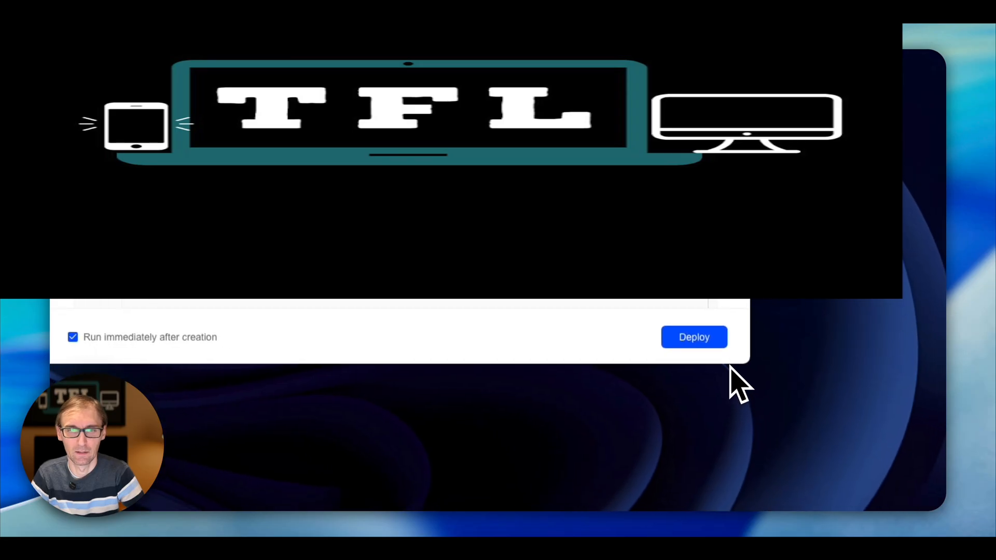
left_click(694, 337)
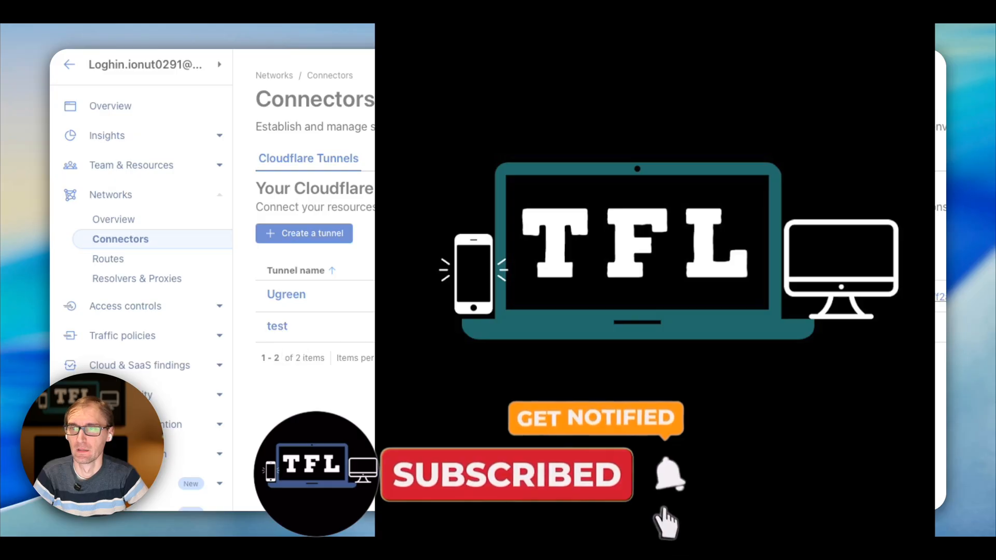
Begin adding a published application route on the test tunnel
left_click(278, 325)
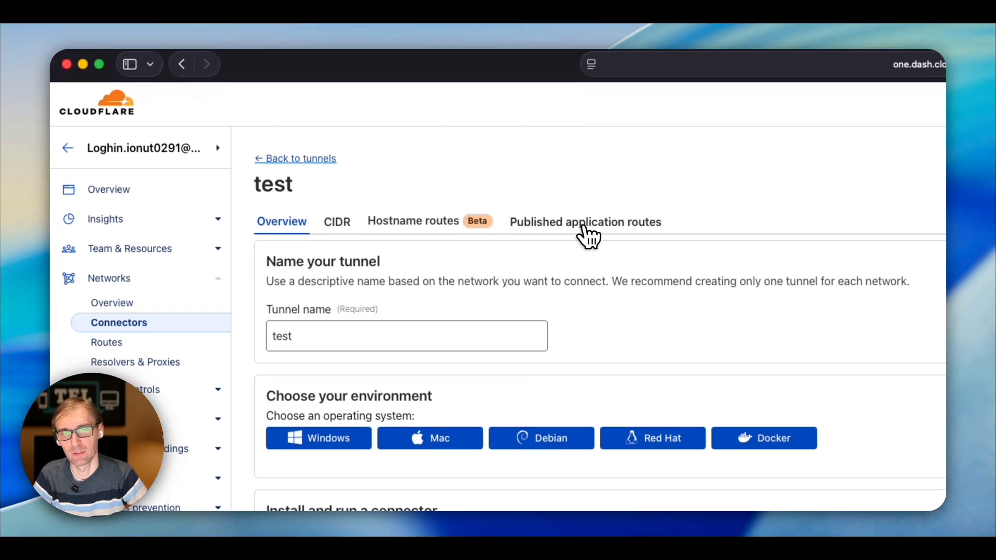
left_click(584, 222)
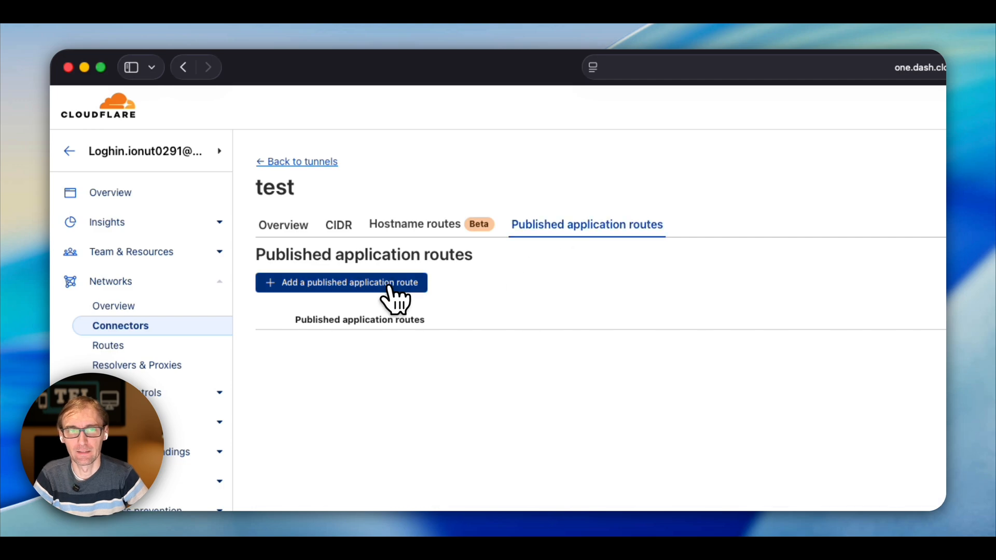
left_click(340, 283)
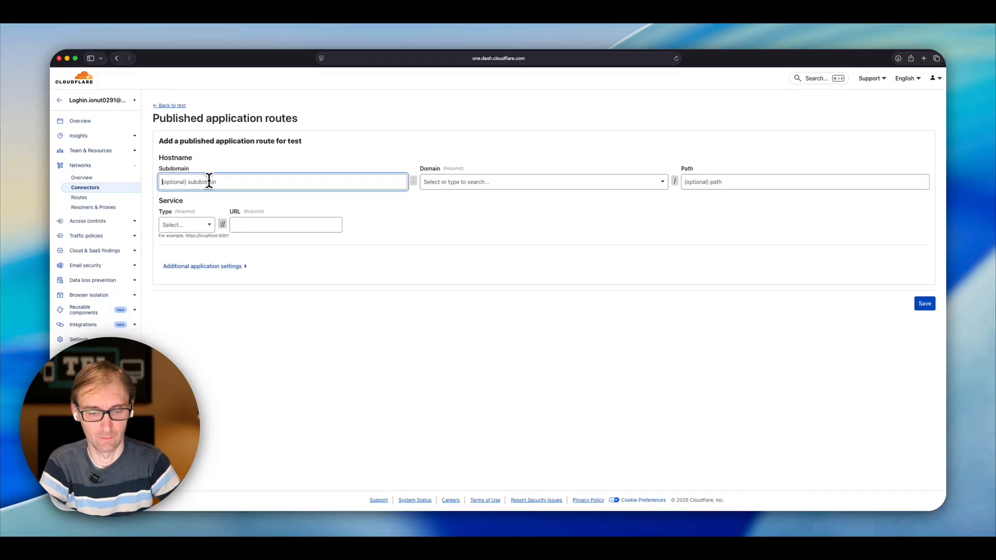
Set subdomain jellyfin with an HTTP service at 192.155.0.155:8096
type("jellyfin")
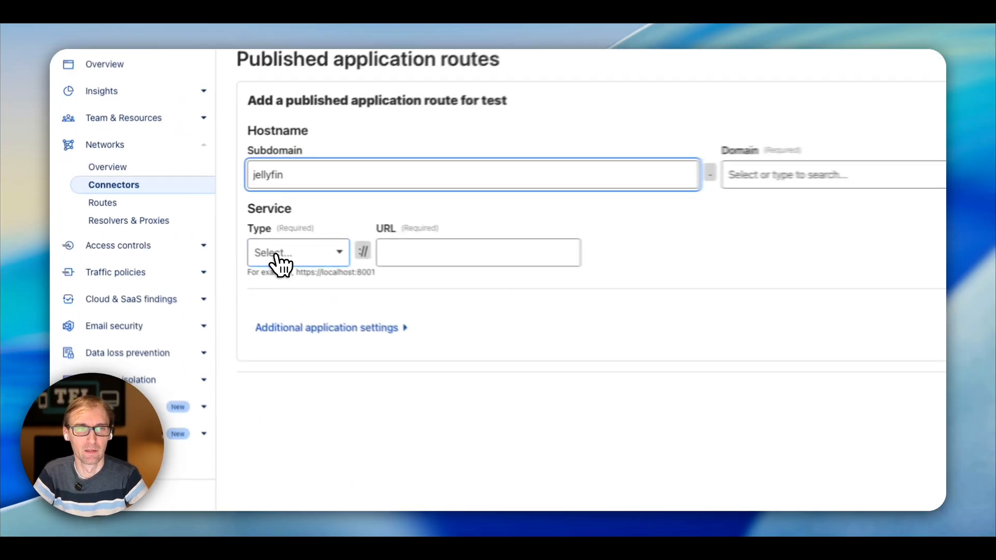
left_click(295, 253)
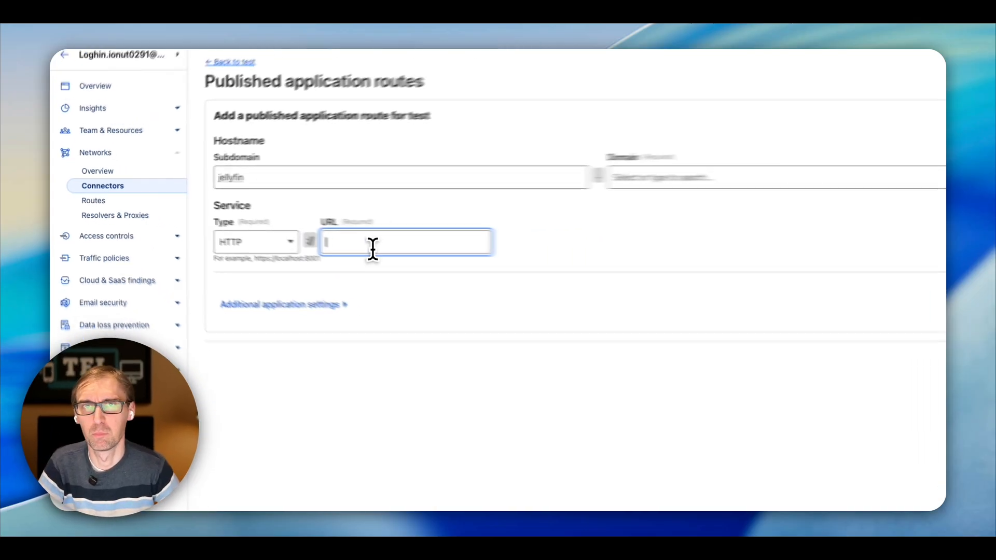
type("192.155.0.")
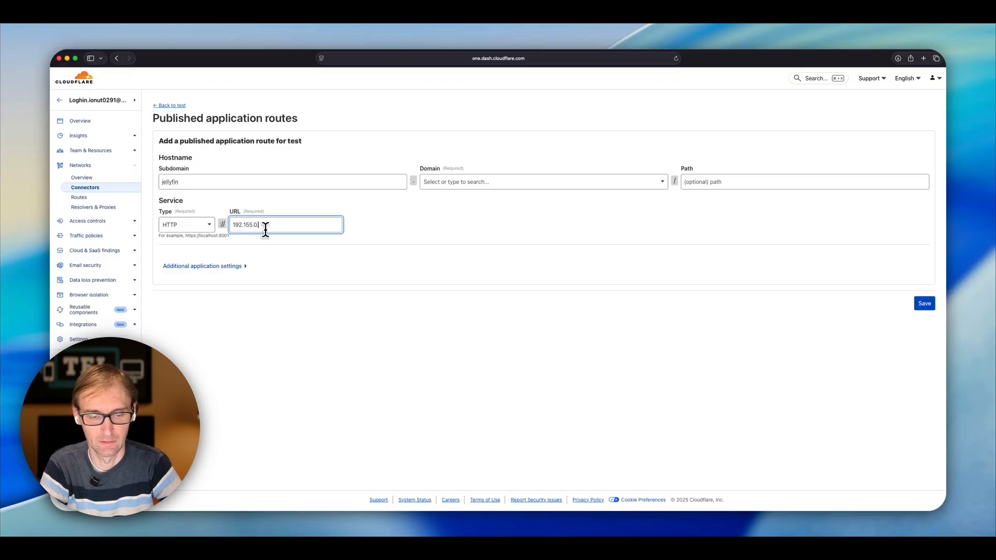
type("1")
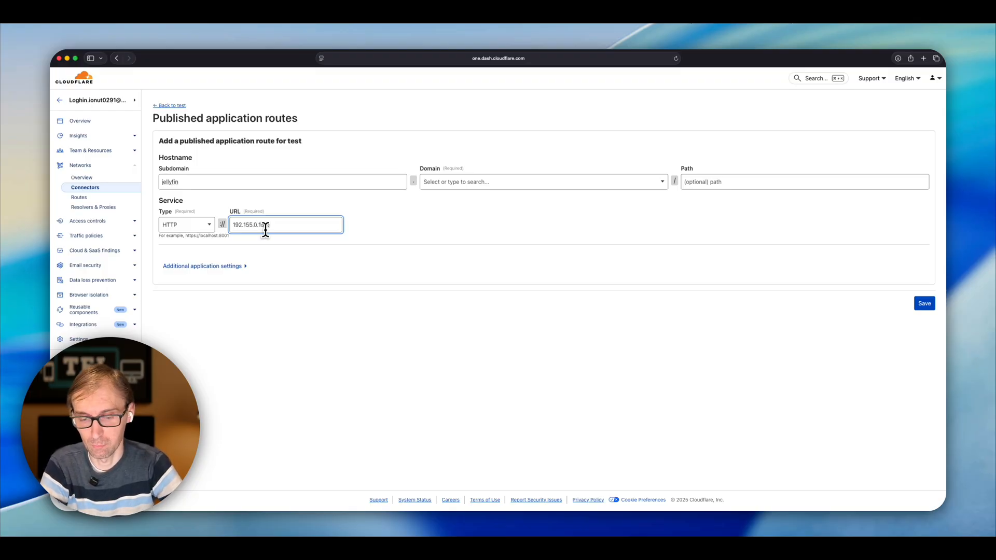
type(":8096")
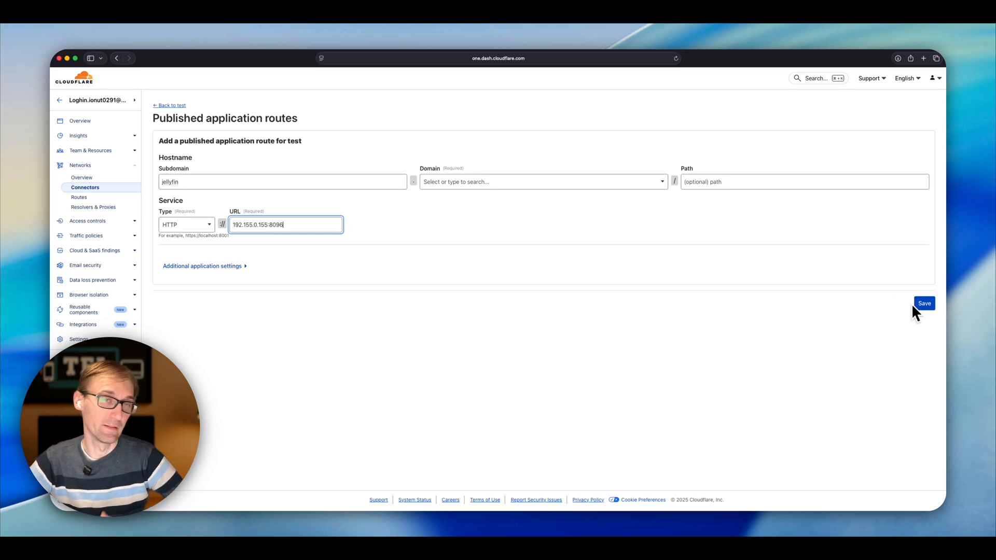
mouse_move(426, 237)
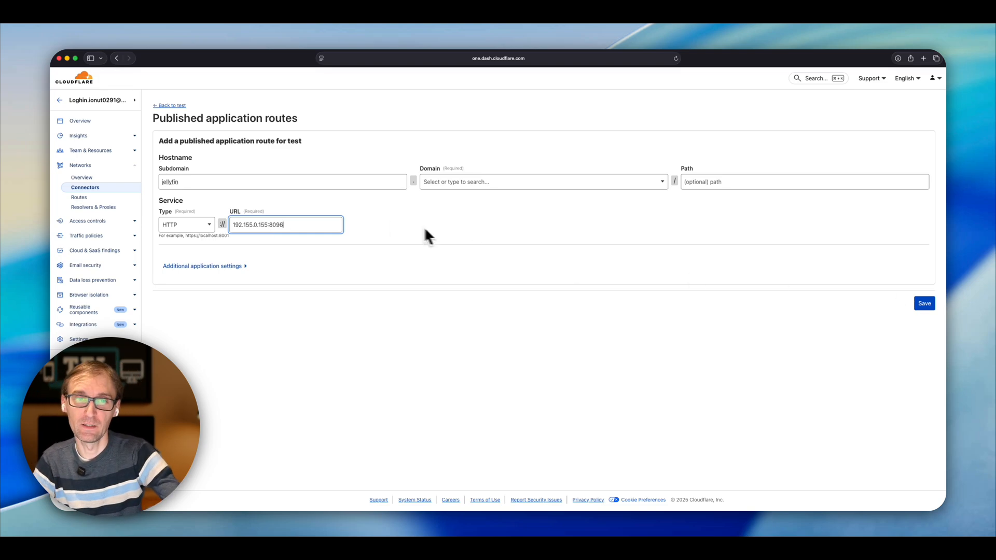
mouse_move(462, 224)
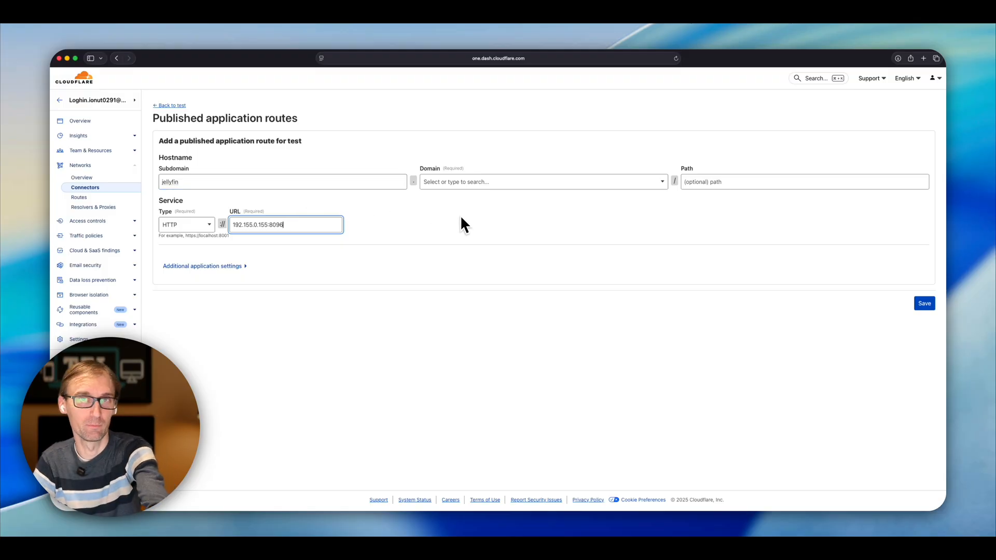
mouse_move(473, 284)
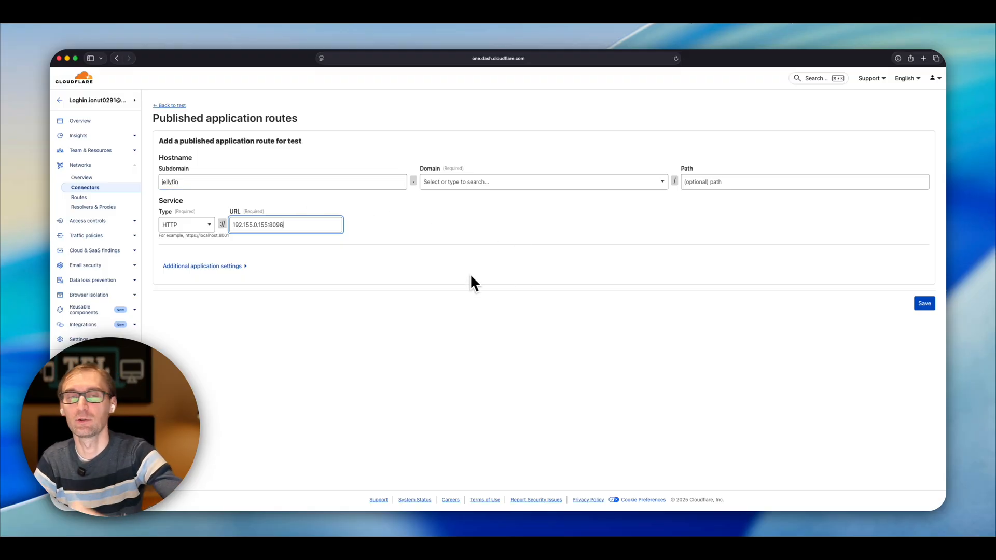
mouse_move(340, 274)
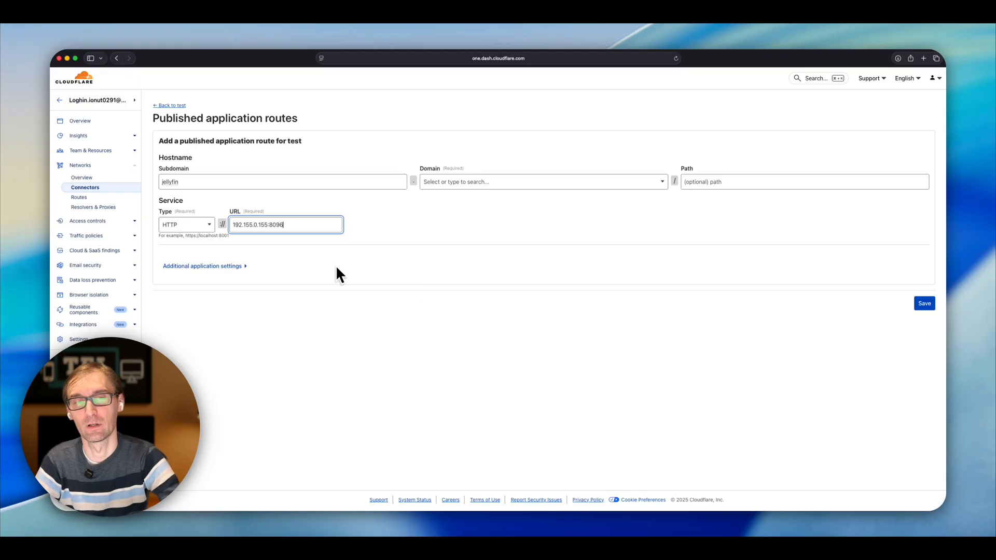